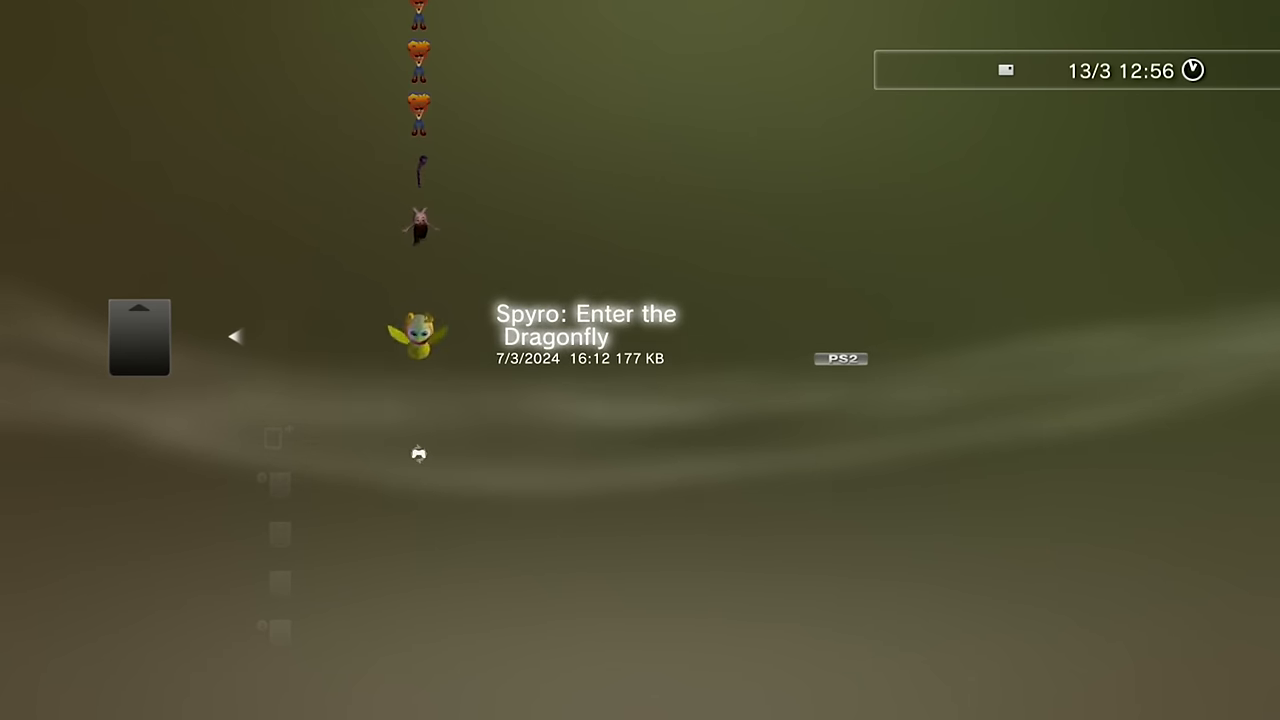
Show the Settings page with Wi-Fi on, 8MB PS2 card size and firmware 0.99.9.
scroll(down, 3)
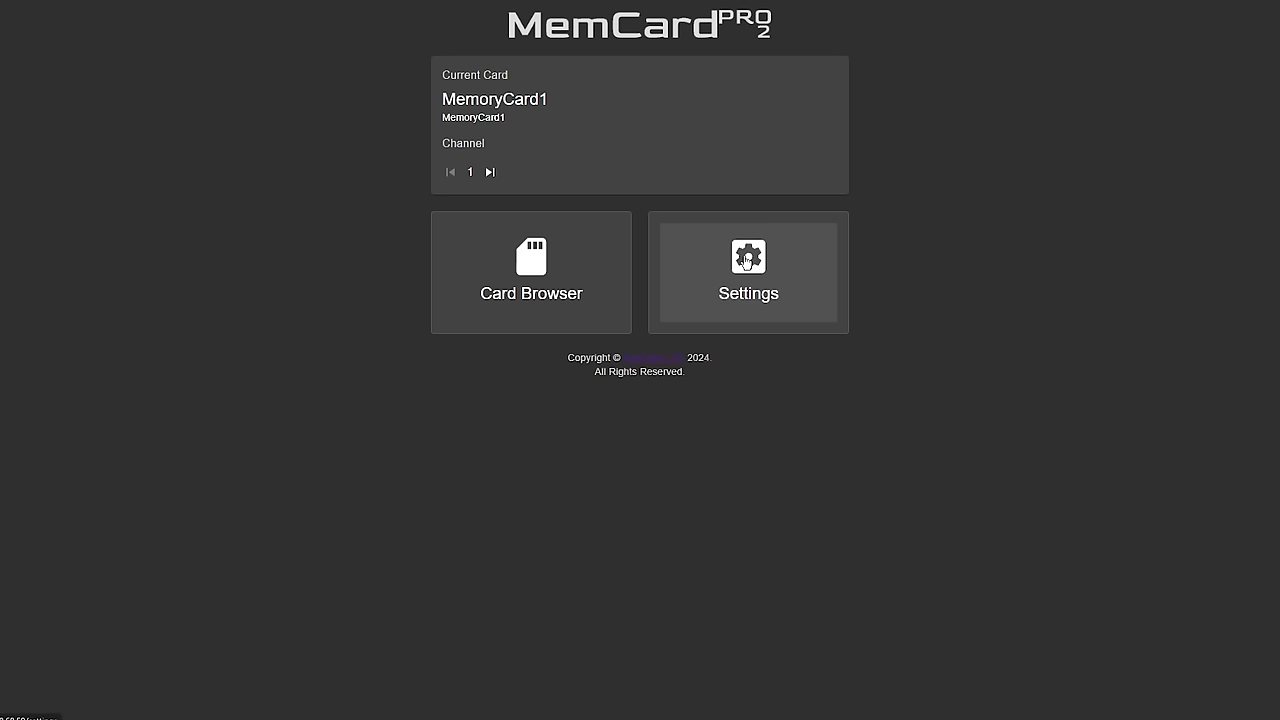
click(748, 272)
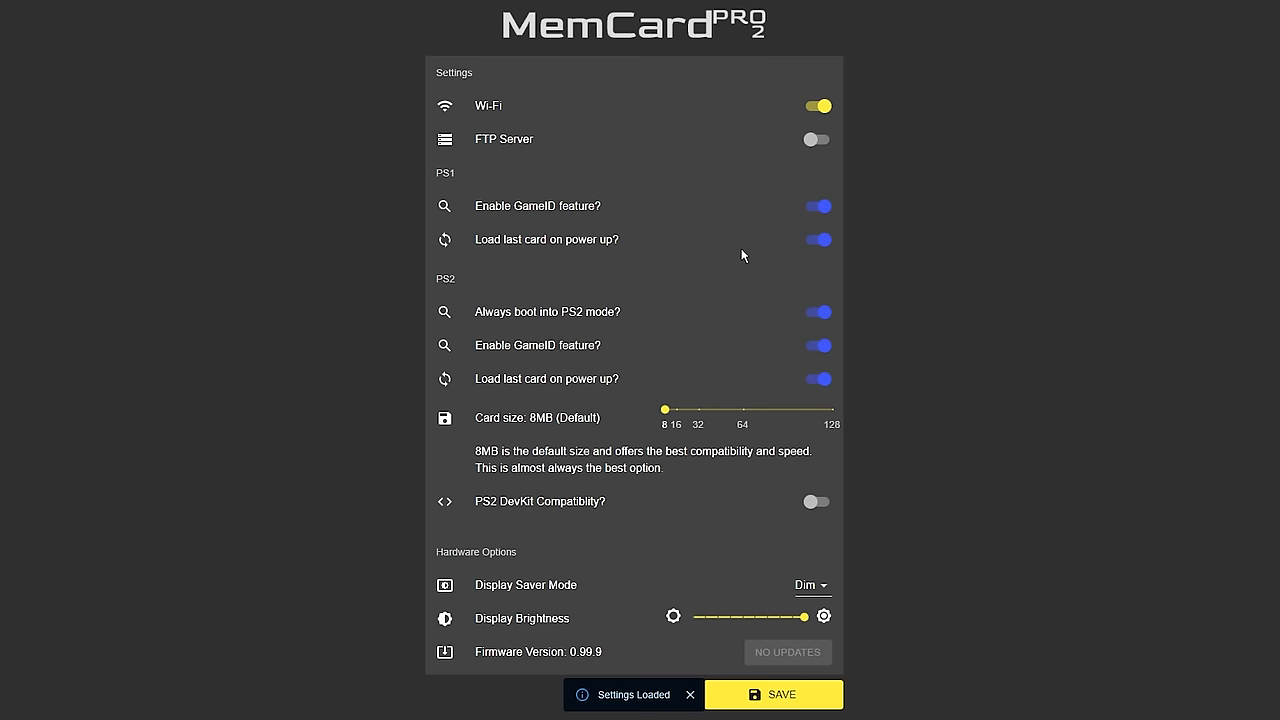
scroll(down, 3)
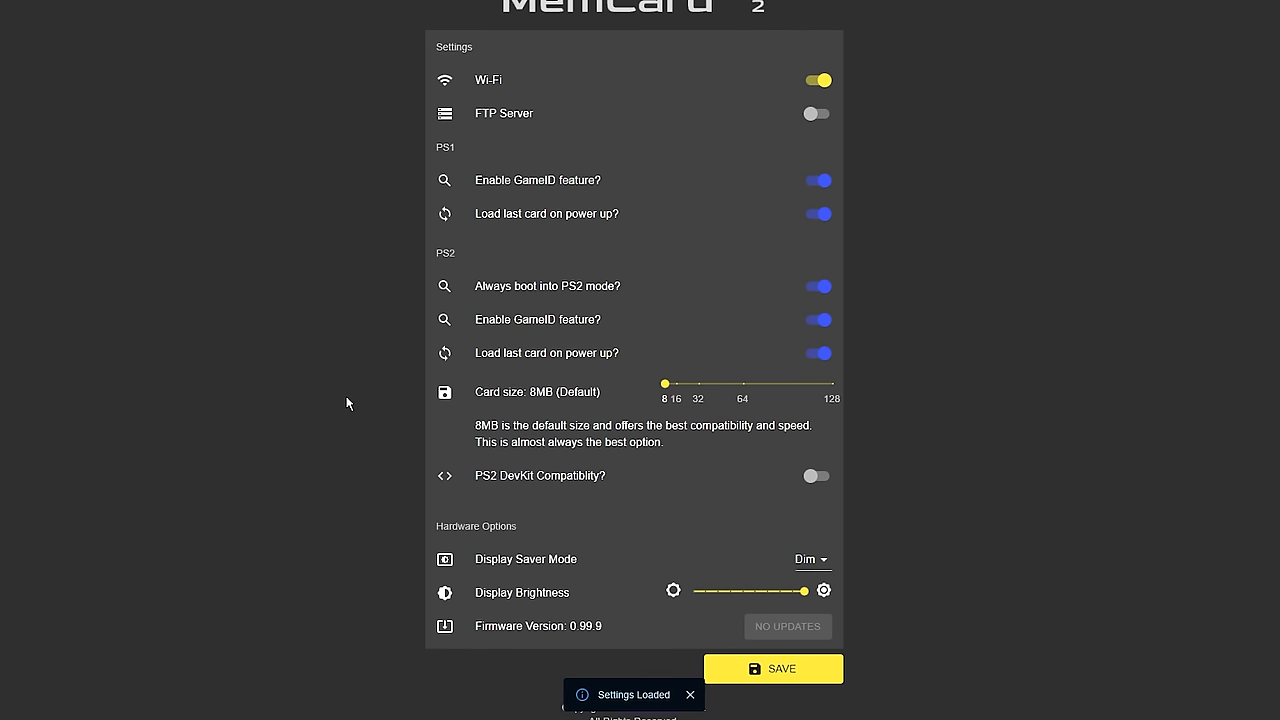